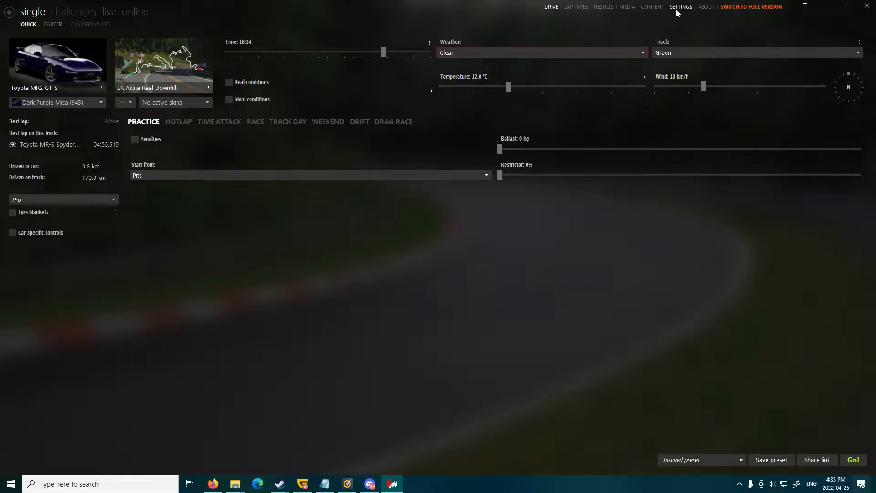
Open Custom Shaders Patch About & Updates and scroll through versions, 0.1.77 active and 0.1.60 recommended.
{"action": "left_click", "coordinate": [680, 7]}
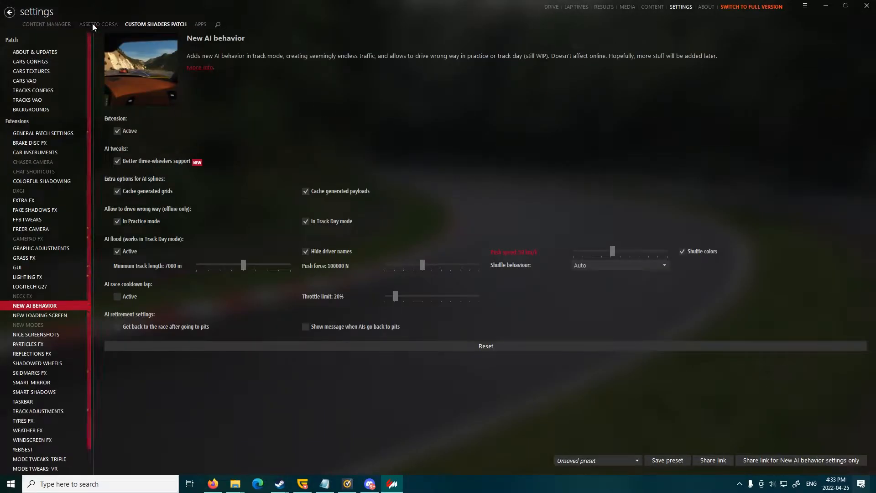
{"action": "left_click", "coordinate": [46, 24]}
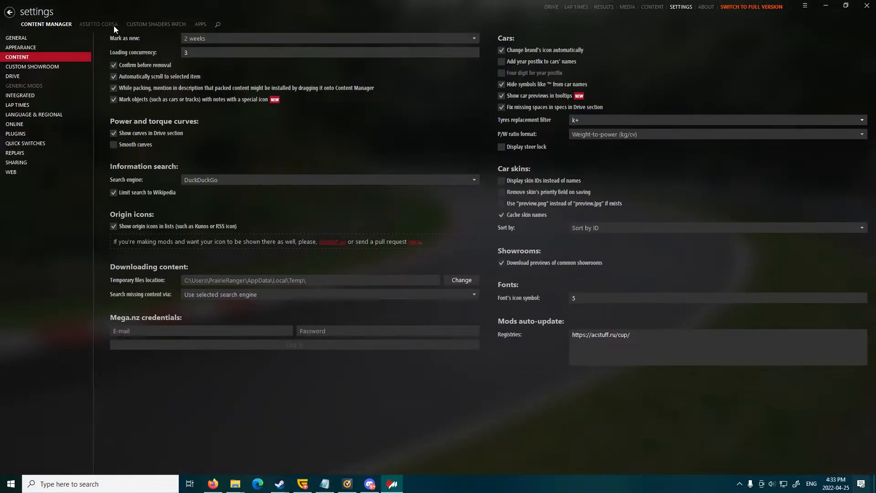
{"action": "left_click", "coordinate": [155, 24]}
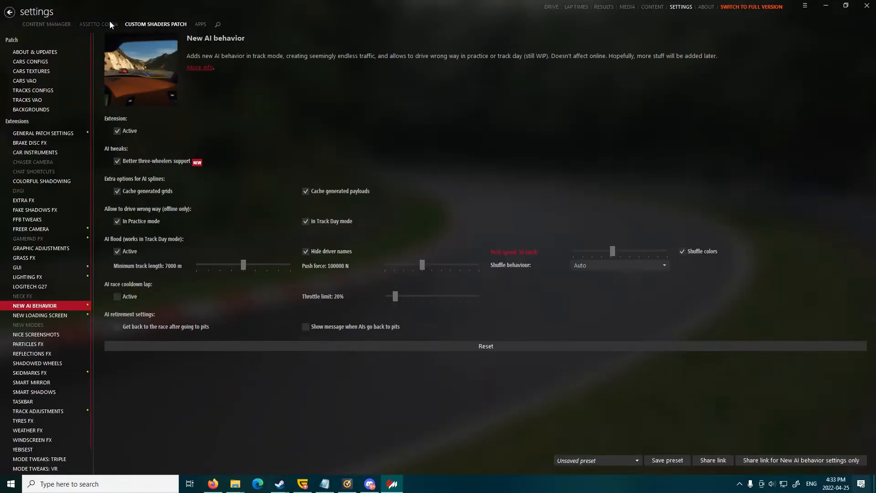
{"action": "left_click", "coordinate": [35, 51]}
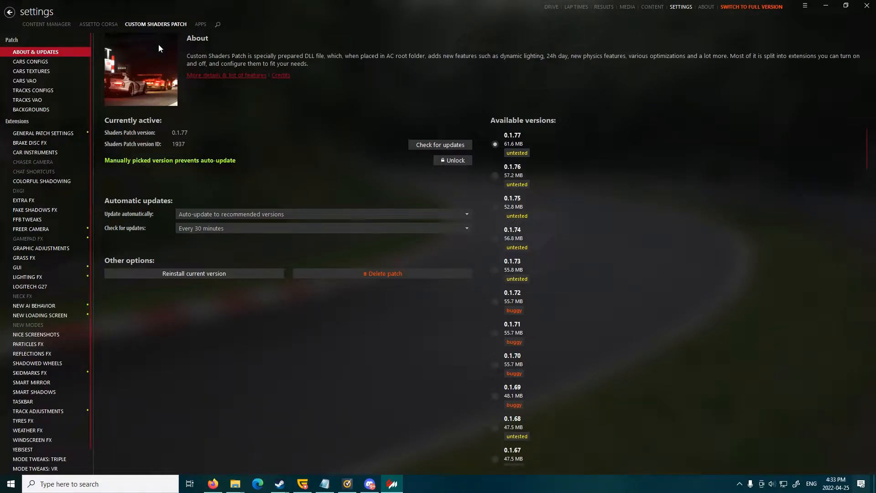
{"action": "mouse_move", "coordinate": [532, 136]}
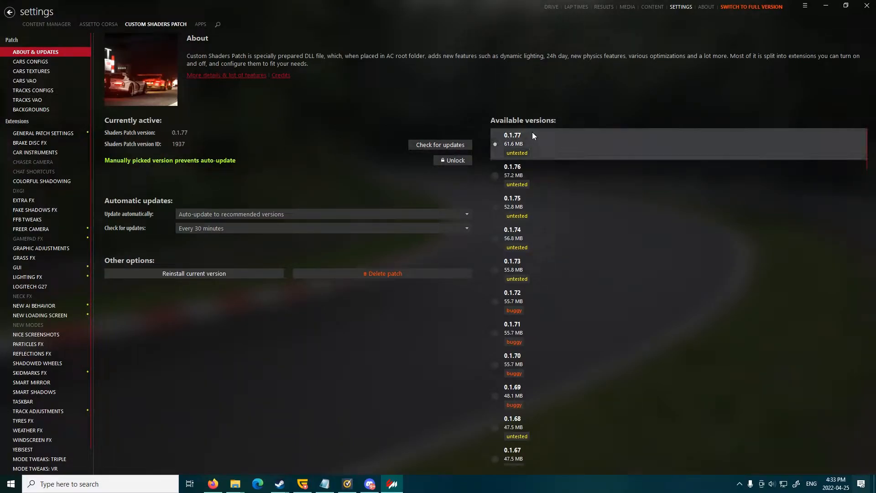
{"action": "mouse_move", "coordinate": [402, 181]}
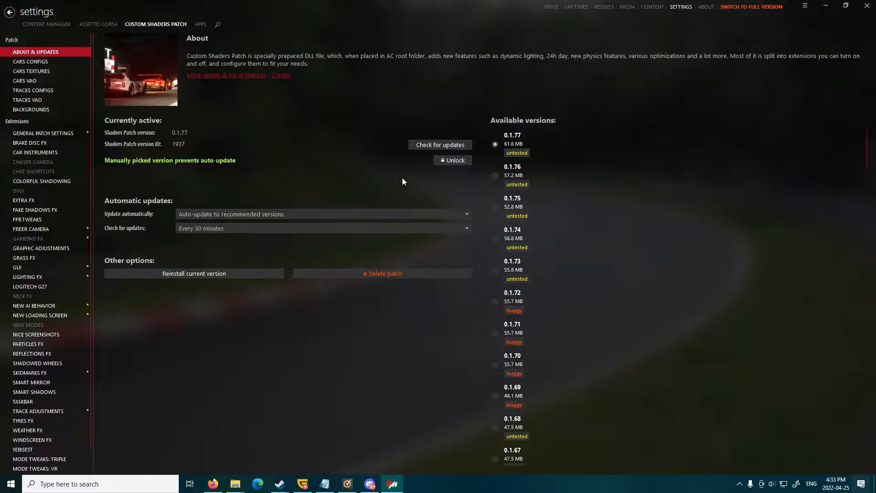
{"action": "mouse_move", "coordinate": [483, 460]}
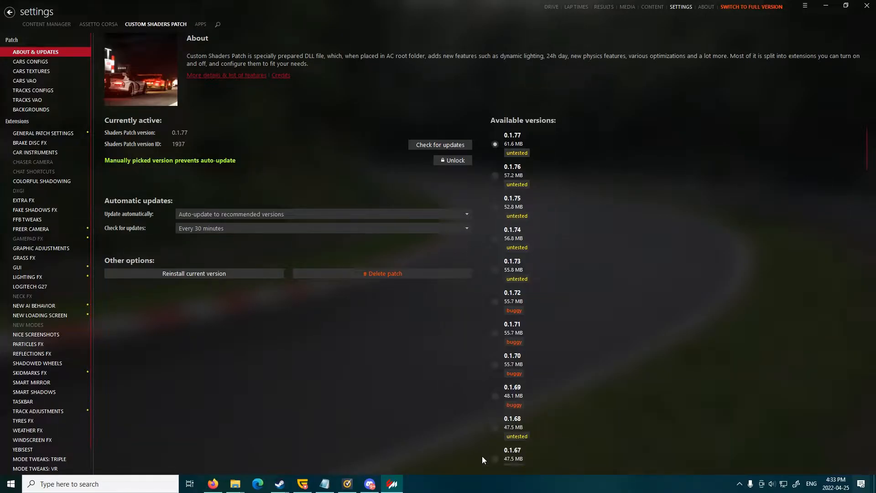
{"action": "mouse_move", "coordinate": [511, 420]}
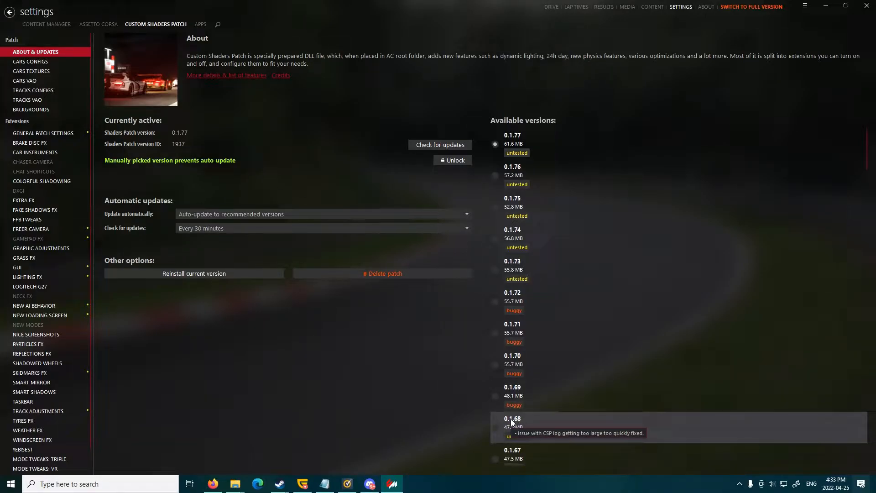
{"action": "mouse_move", "coordinate": [426, 380]}
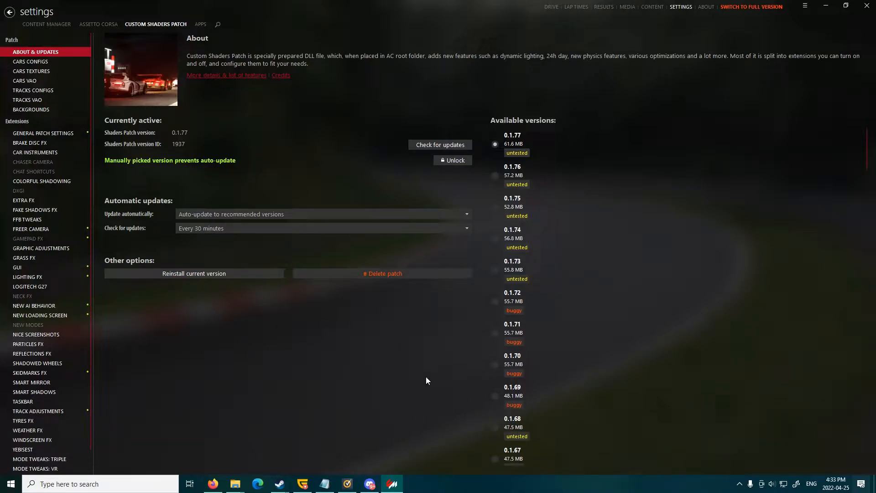
{"action": "scroll", "scroll_direction": "down", "scroll_amount": 3}
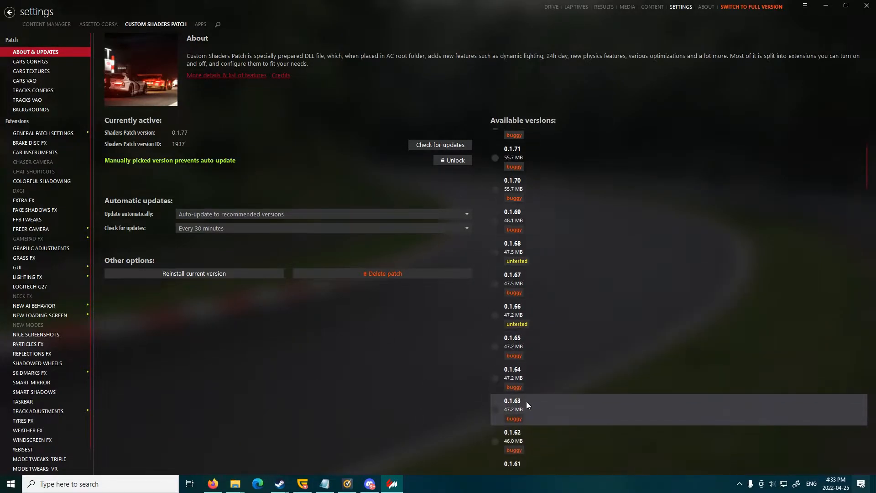
{"action": "scroll", "scroll_direction": "down", "scroll_amount": 3}
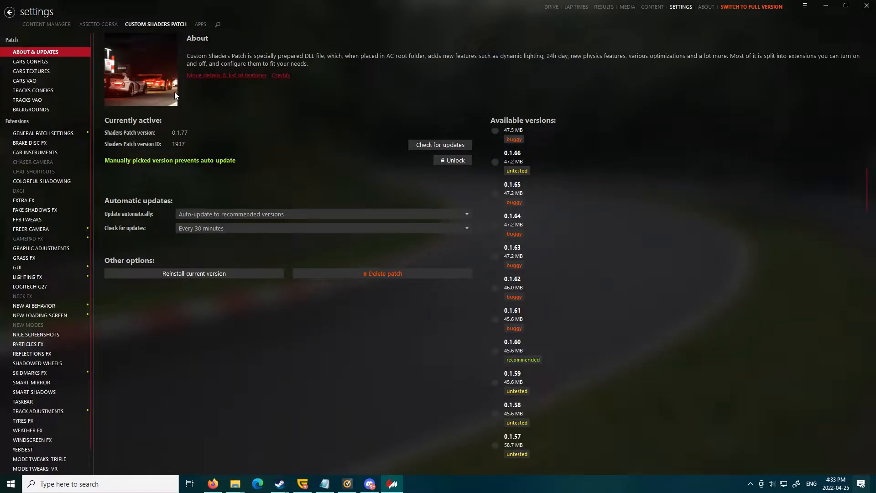
{"action": "mouse_move", "coordinate": [218, 131]}
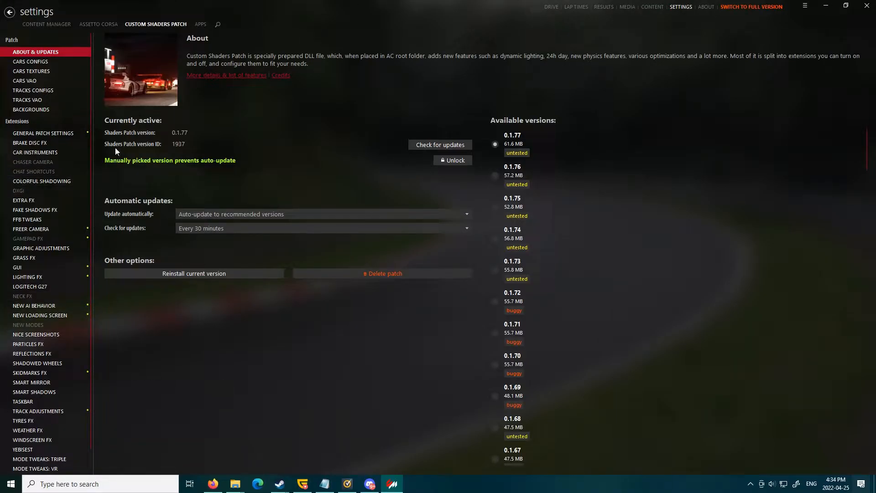
{"action": "mouse_move", "coordinate": [51, 276]}
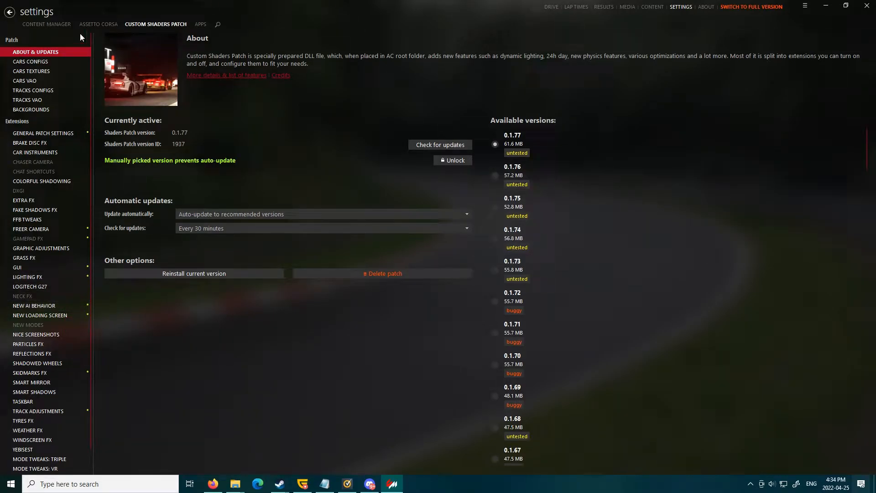
{"action": "mouse_move", "coordinate": [32, 353]}
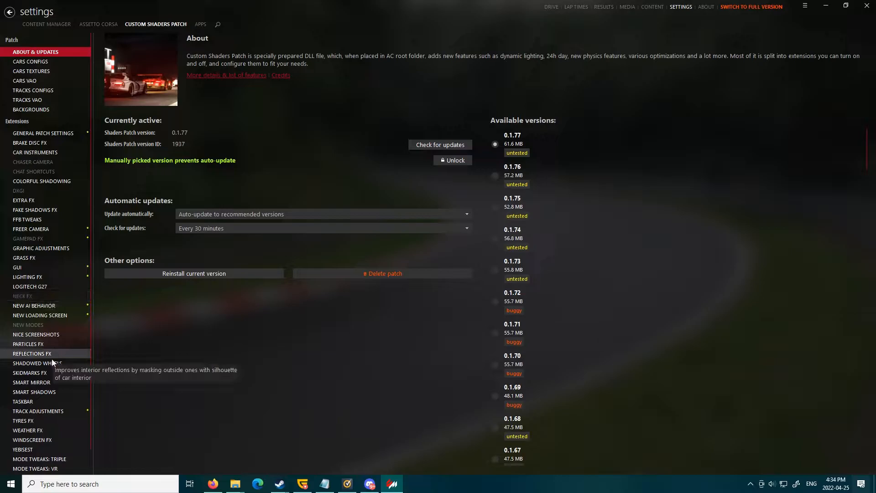
{"action": "left_click", "coordinate": [28, 277]}
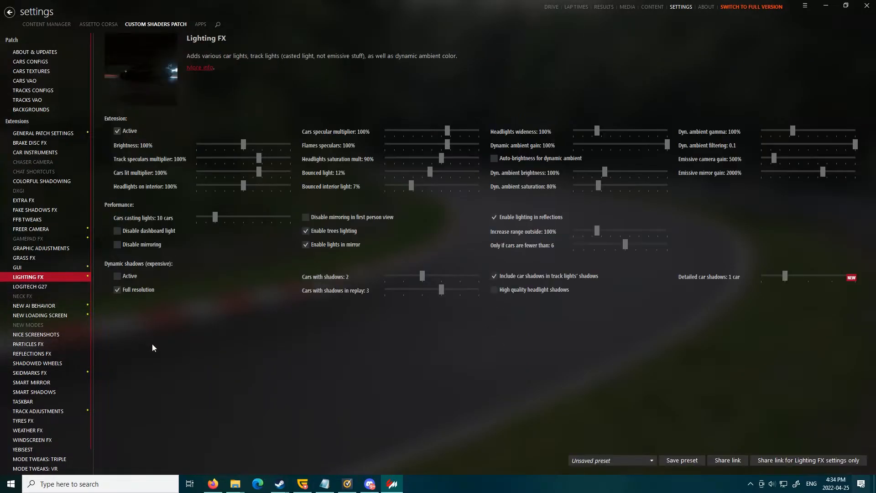
{"action": "mouse_move", "coordinate": [223, 363]}
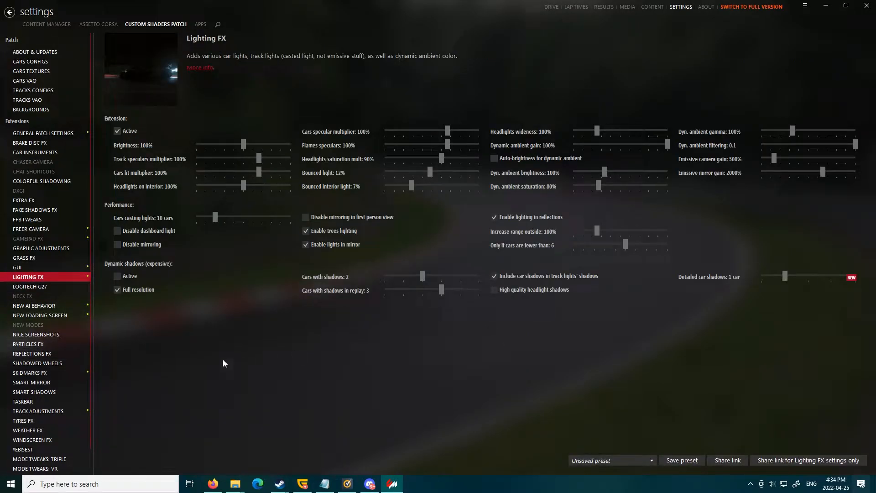
{"action": "mouse_move", "coordinate": [34, 377]}
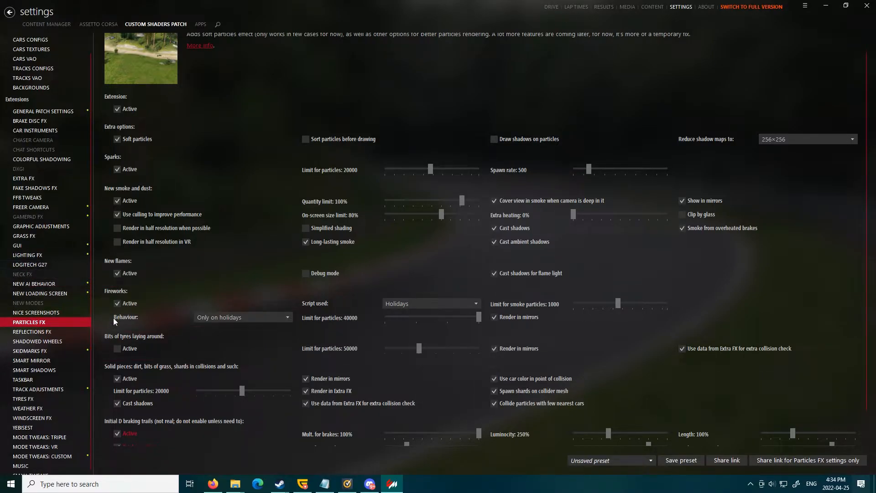
{"action": "scroll", "scroll_direction": "down", "scroll_amount": 3}
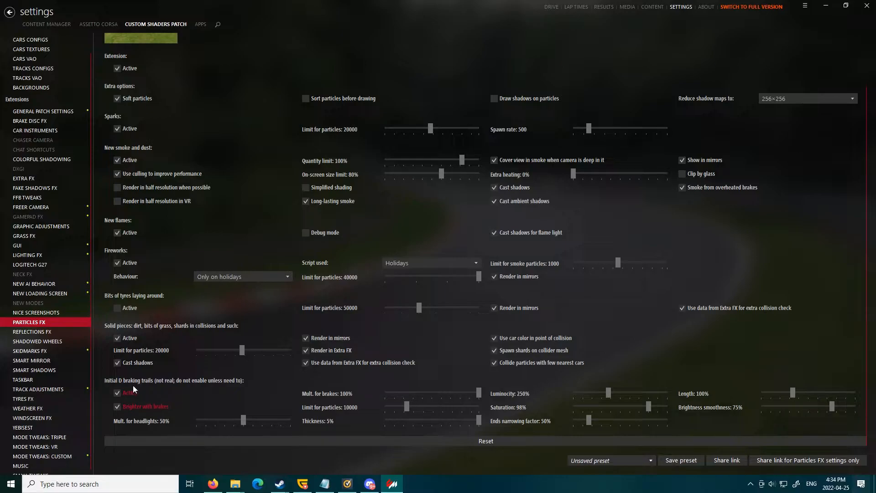
{"action": "mouse_move", "coordinate": [233, 385]}
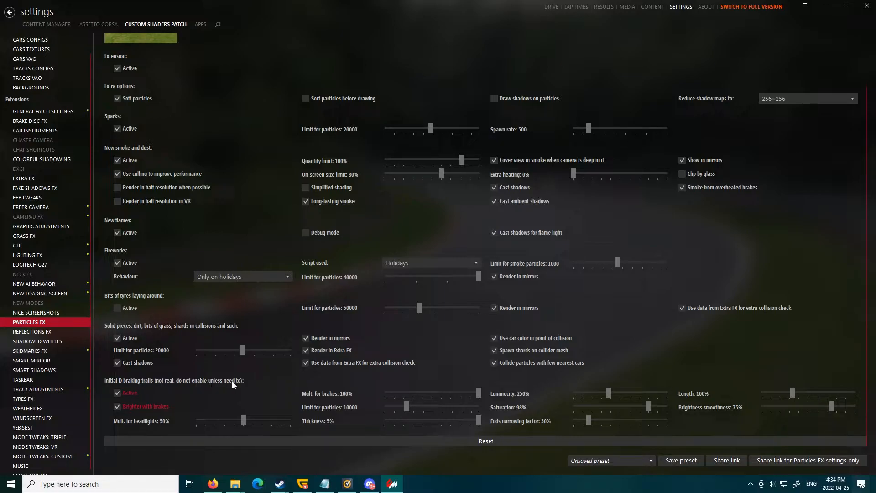
{"action": "mouse_move", "coordinate": [123, 391]}
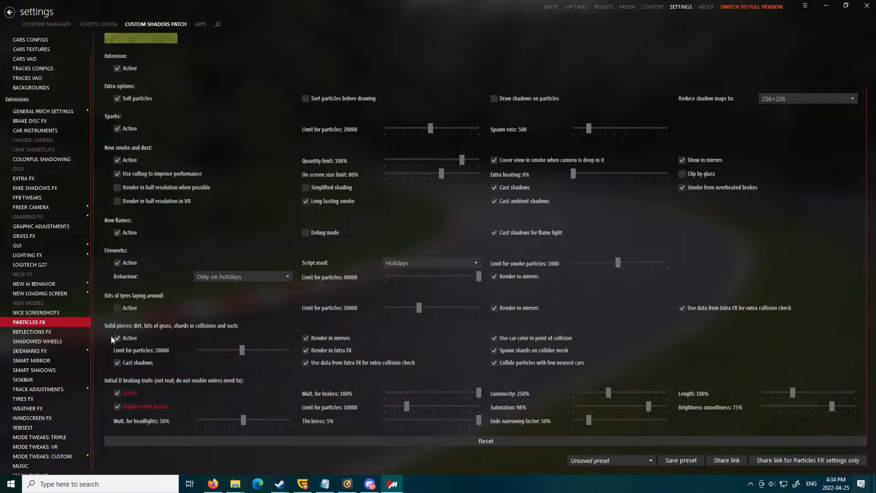
{"action": "mouse_move", "coordinate": [182, 249]}
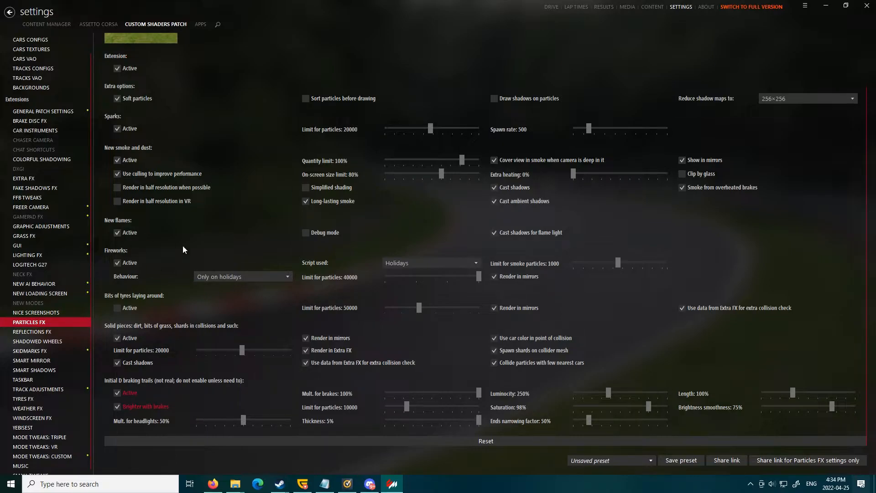
{"action": "mouse_move", "coordinate": [90, 377]}
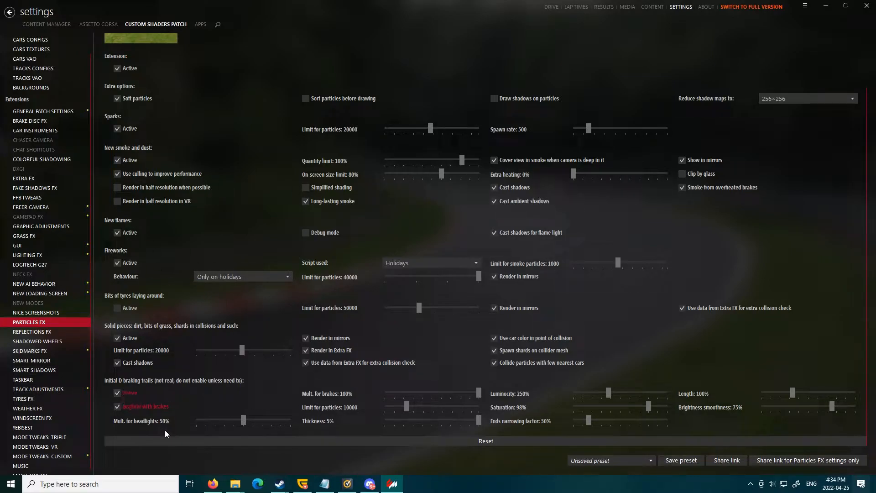
{"action": "mouse_move", "coordinate": [692, 398]}
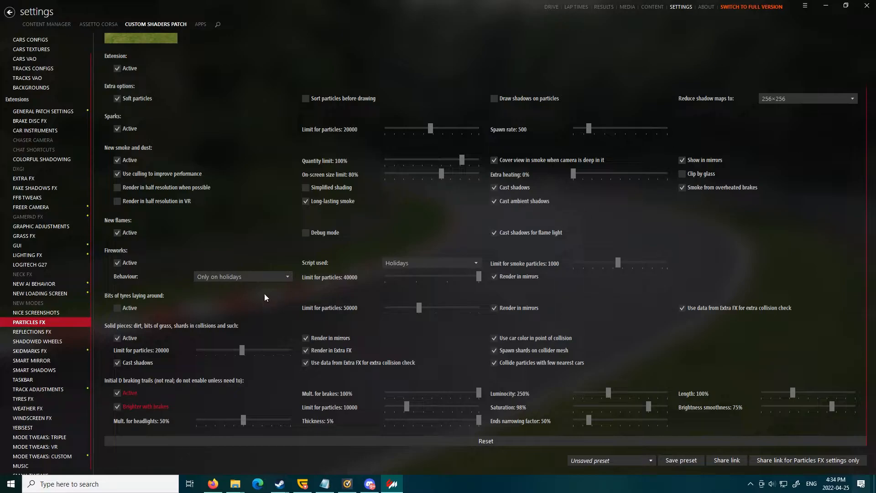
{"action": "mouse_move", "coordinate": [320, 463]}
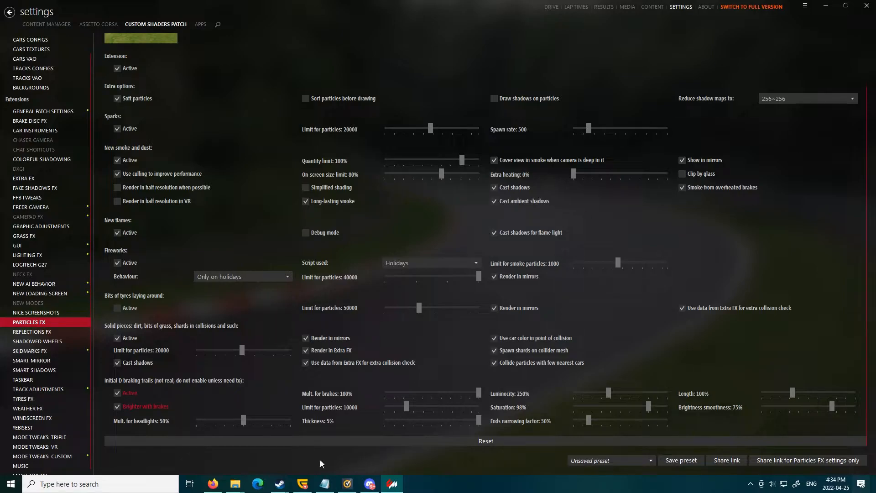
{"action": "mouse_move", "coordinate": [463, 465]}
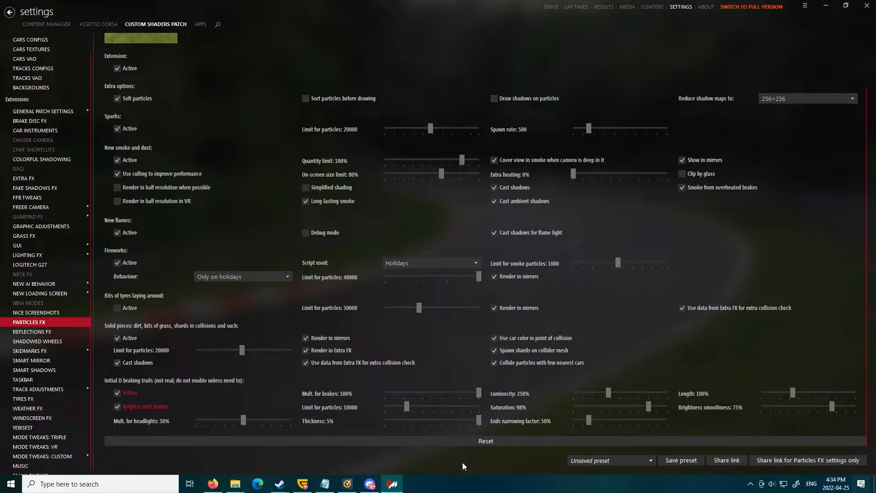
{"action": "mouse_move", "coordinate": [384, 418]}
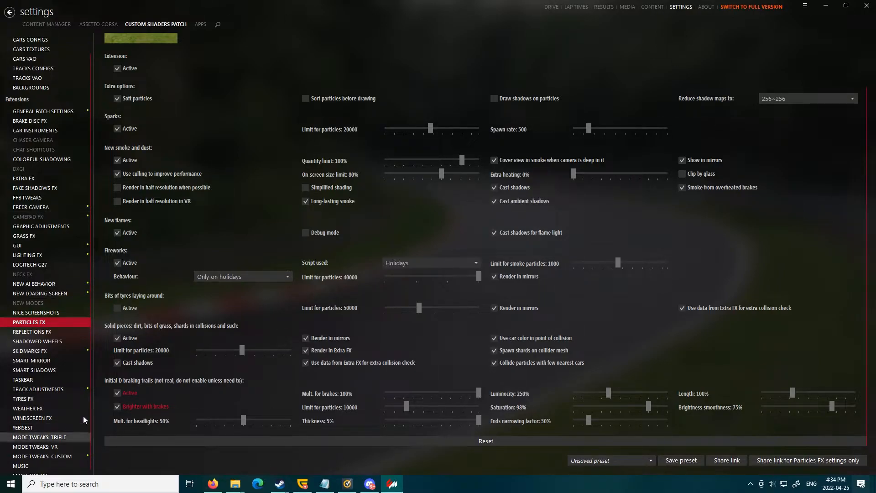
{"action": "left_click", "coordinate": [116, 393]}
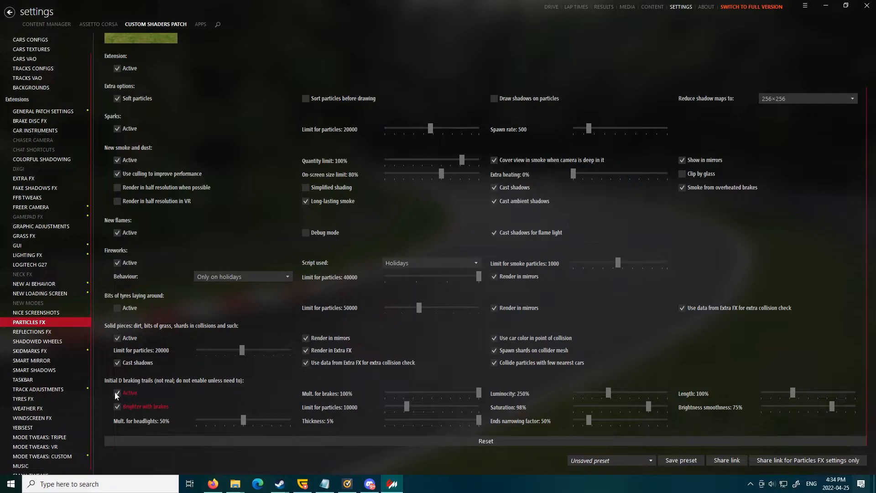
{"action": "left_click", "coordinate": [117, 392]}
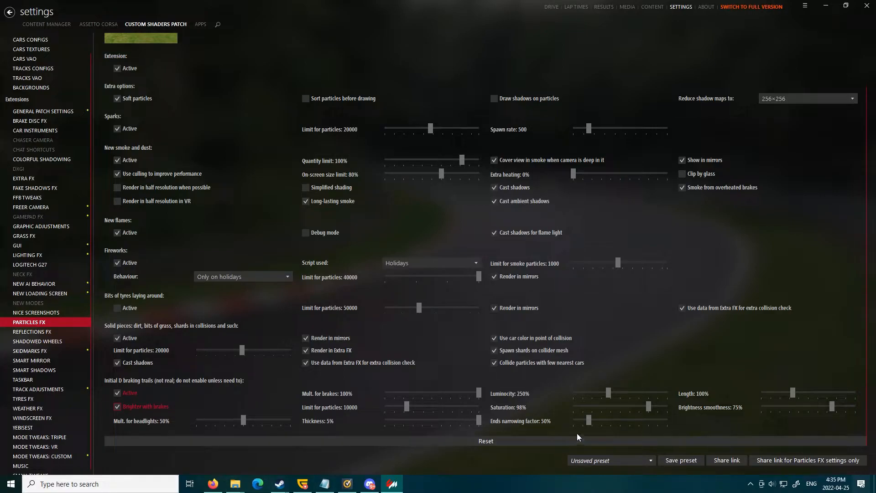
{"action": "mouse_move", "coordinate": [442, 481]}
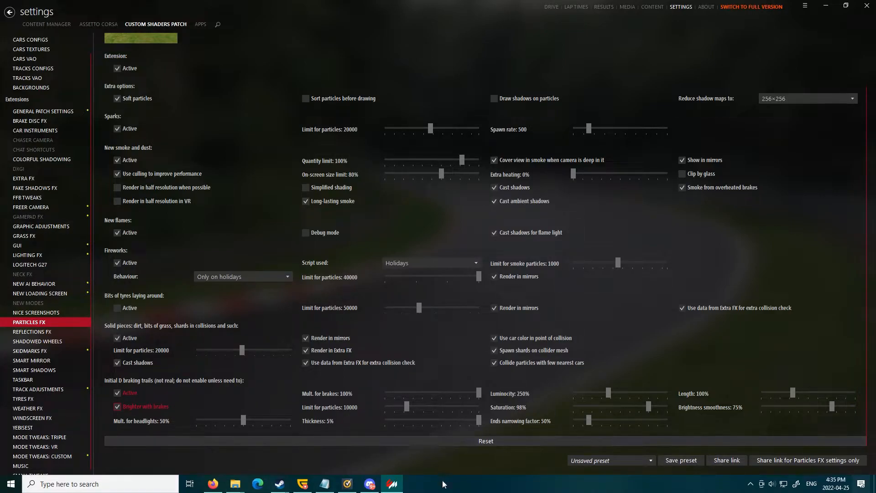
{"action": "mouse_move", "coordinate": [157, 398]}
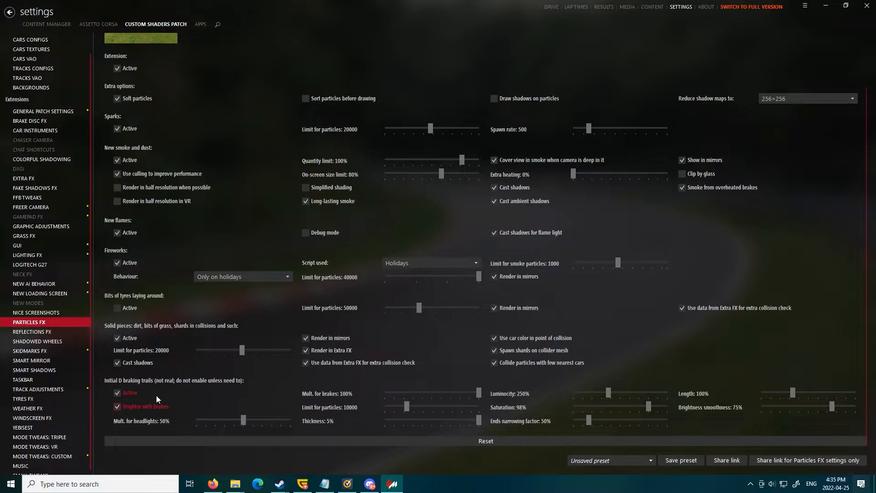
{"action": "mouse_move", "coordinate": [34, 369]}
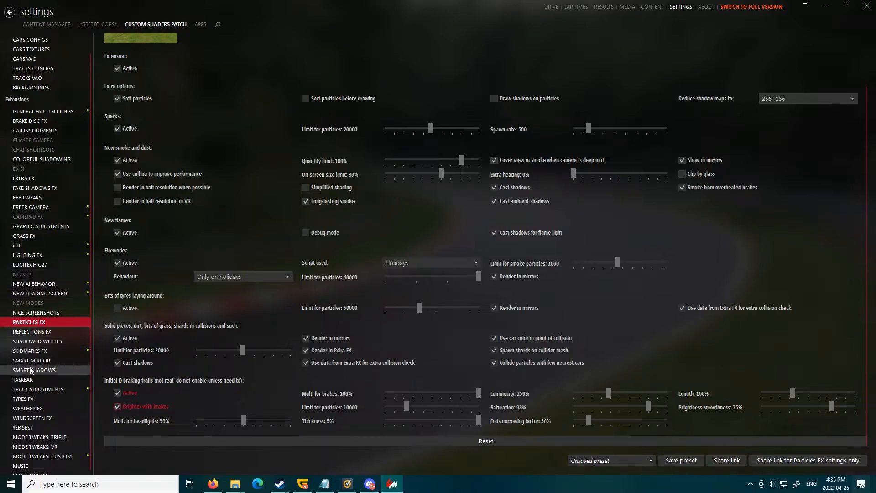
{"action": "scroll", "scroll_direction": "up", "scroll_amount": 3}
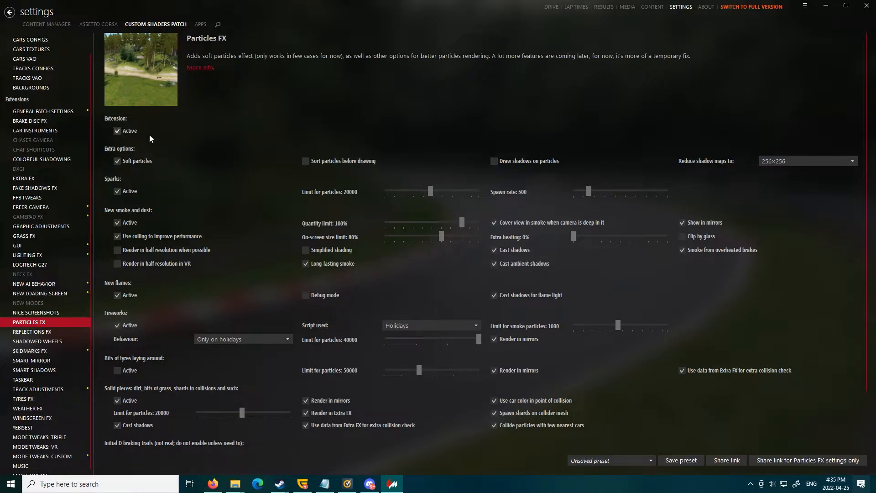
{"action": "mouse_move", "coordinate": [285, 135]}
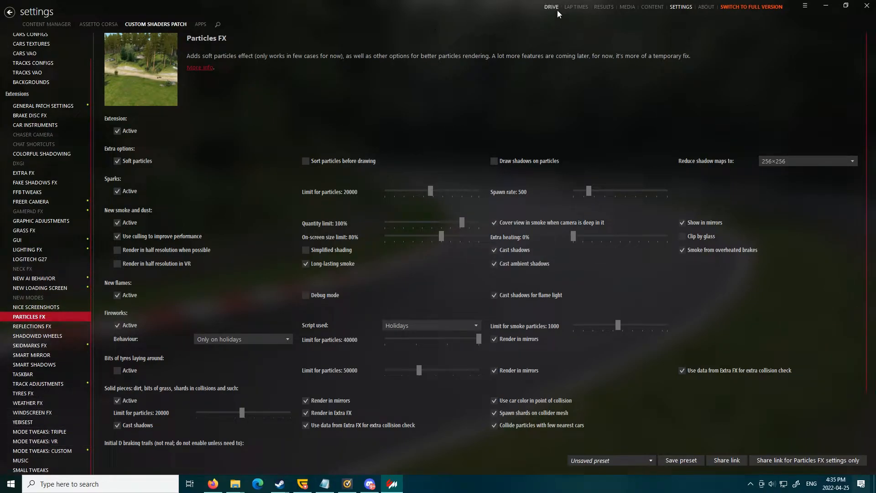
Start a Practice session in the Toyota MR2 GT-S at EK Akina Real Downhill from Drive.
{"action": "left_click", "coordinate": [551, 6]}
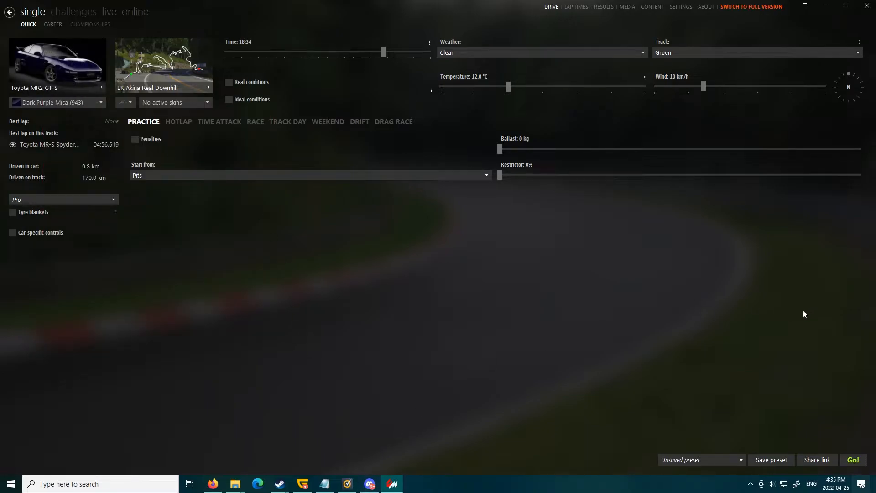
{"action": "mouse_move", "coordinate": [185, 308]}
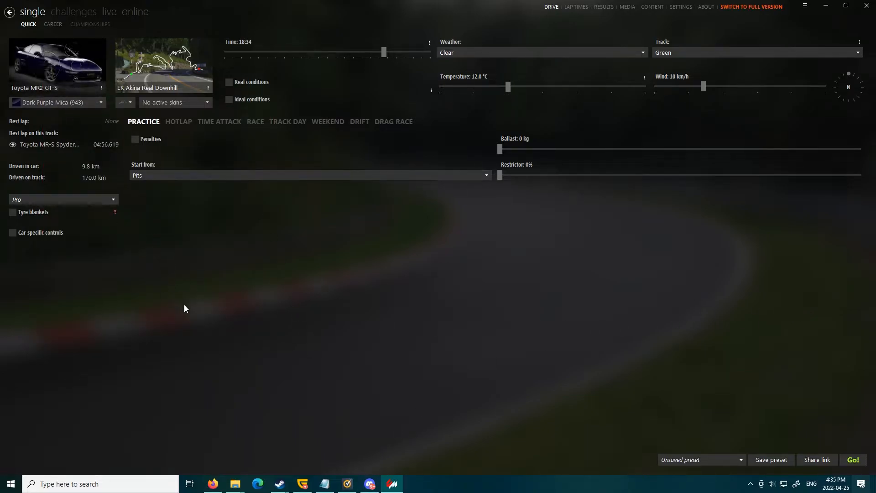
{"action": "mouse_move", "coordinate": [688, 72]}
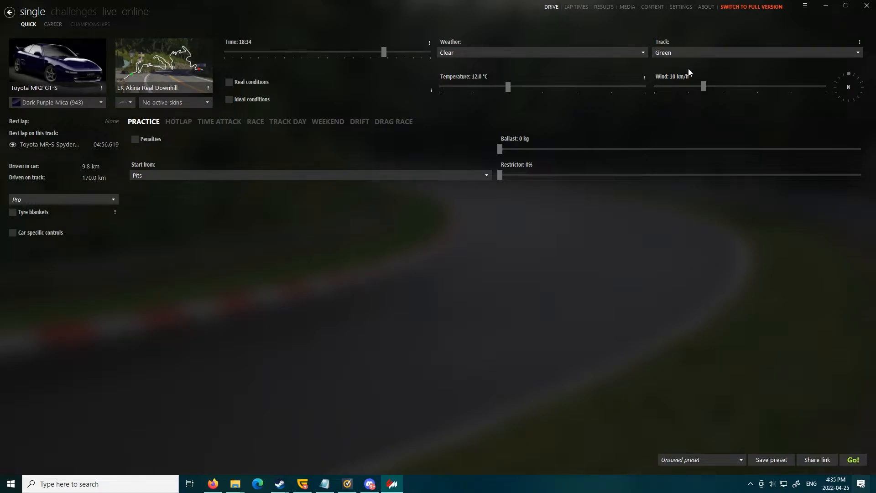
{"action": "mouse_move", "coordinate": [259, 220]}
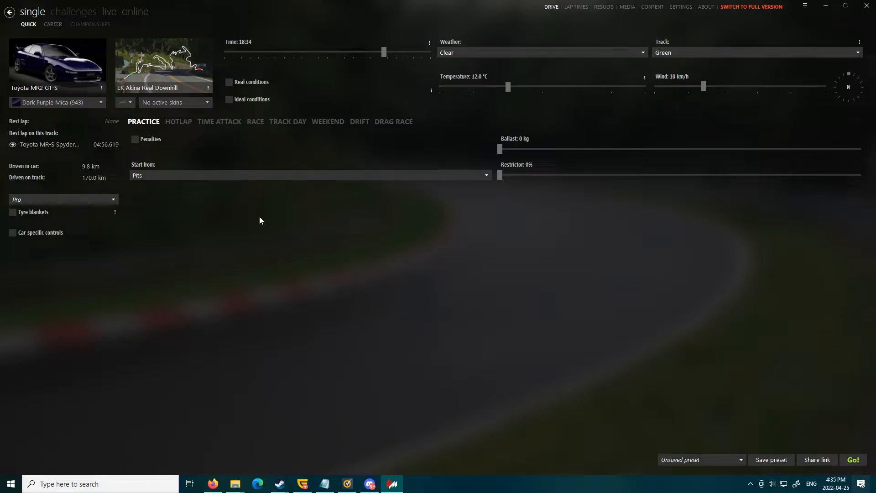
{"action": "mouse_move", "coordinate": [212, 132]}
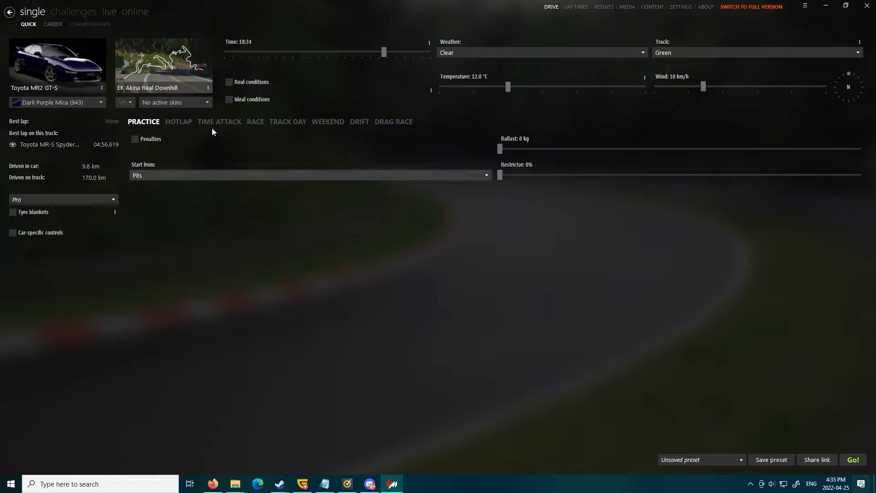
{"action": "mouse_move", "coordinate": [258, 18]}
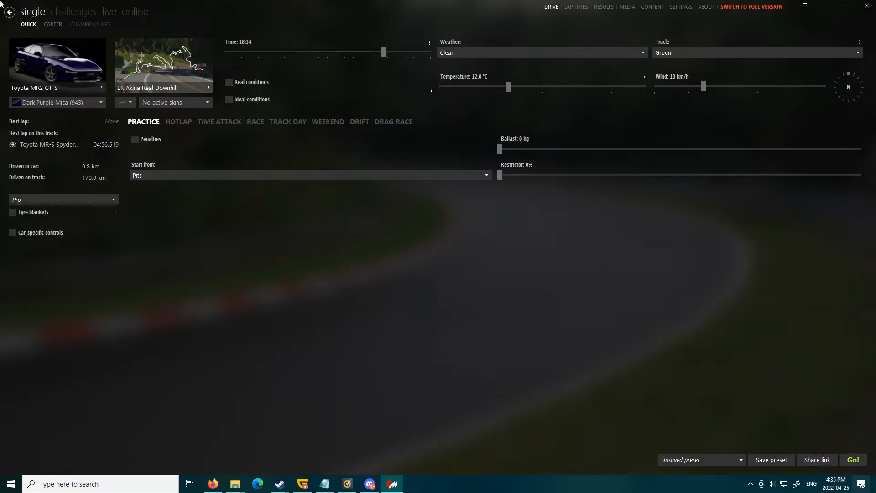
{"action": "mouse_move", "coordinate": [851, 465]}
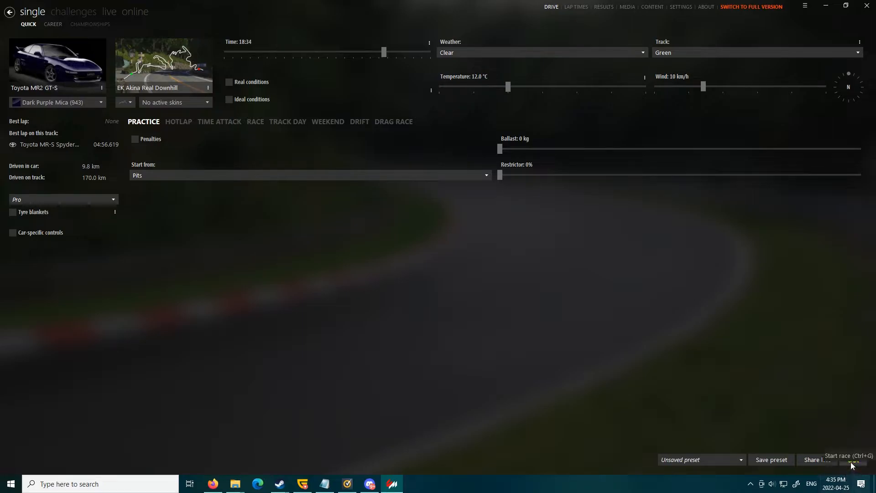
{"action": "left_click", "coordinate": [849, 459]}
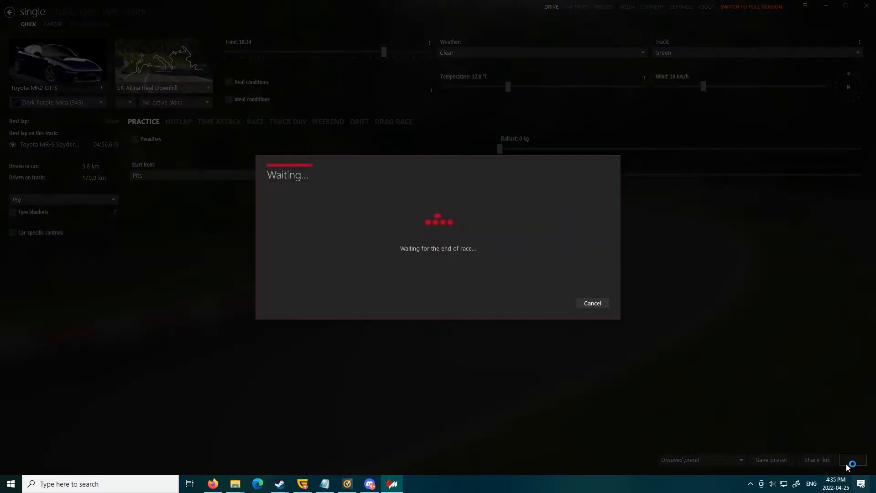